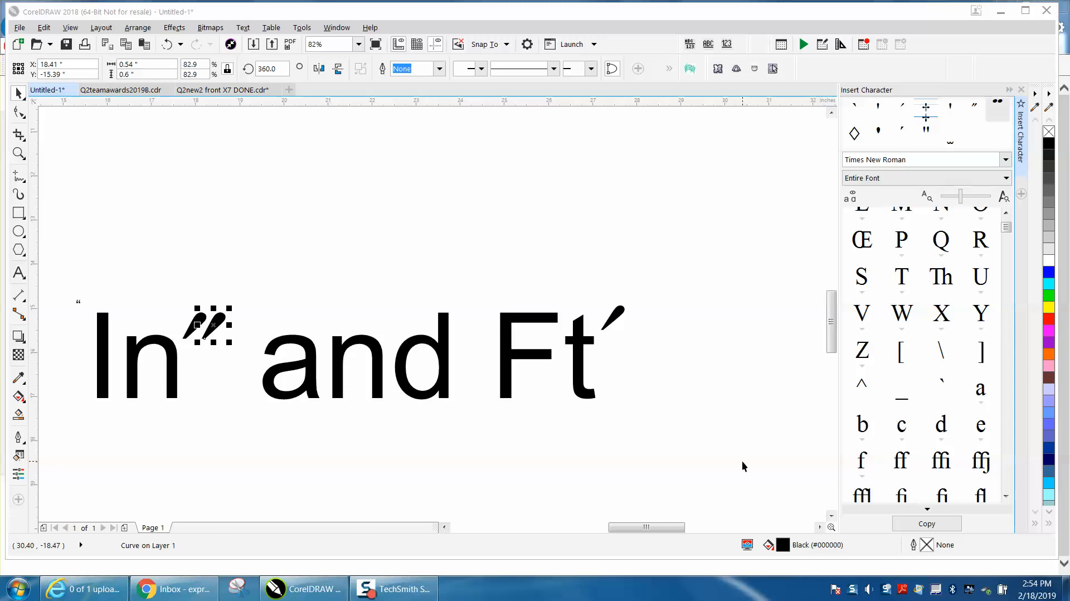
mouse_move(720, 466)
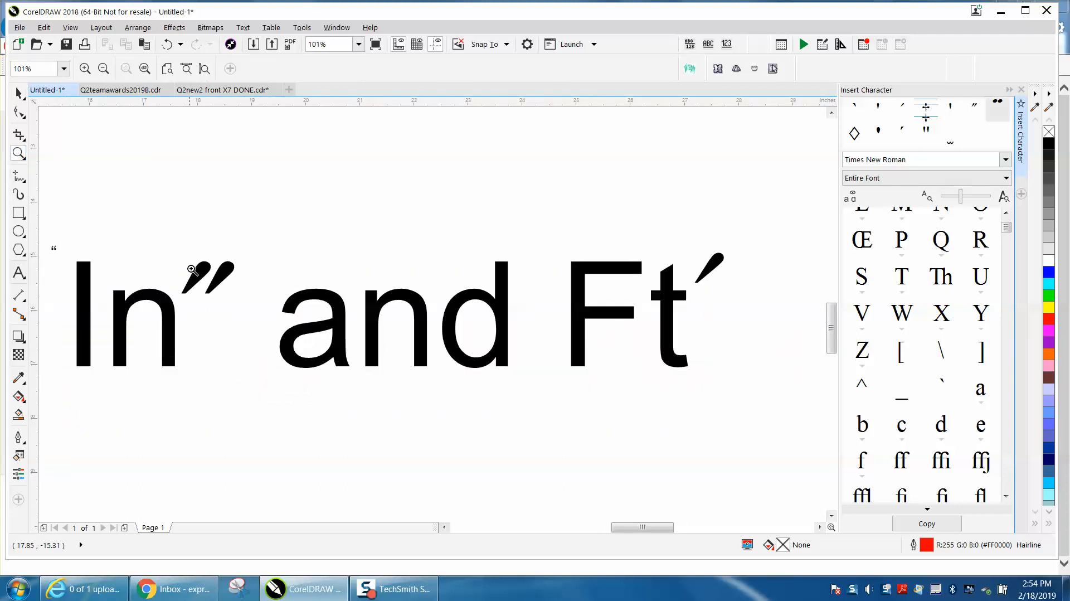
mouse_move(33, 114)
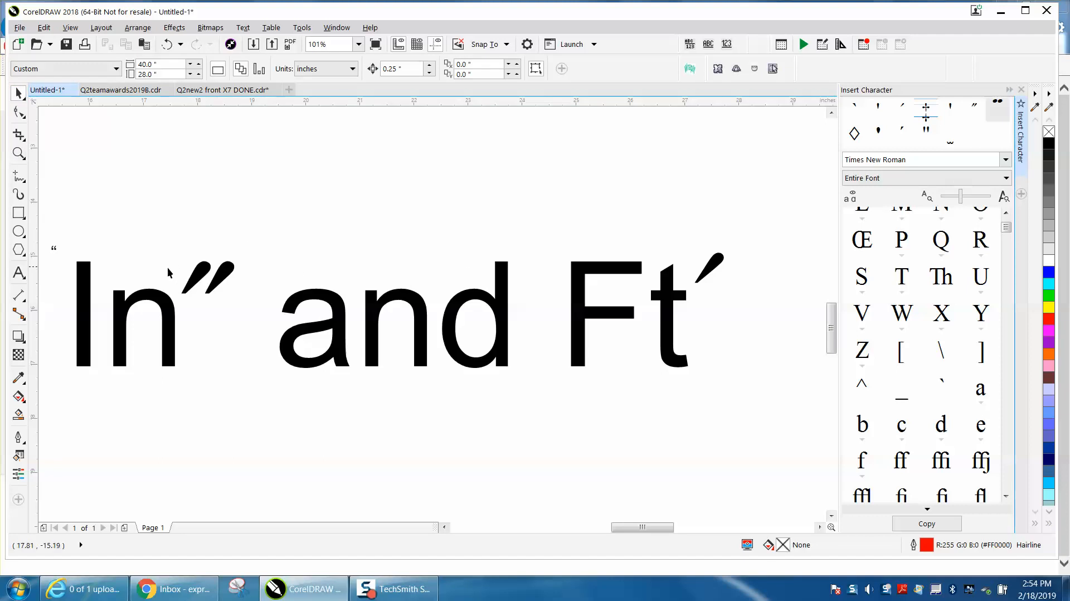
mouse_move(240, 267)
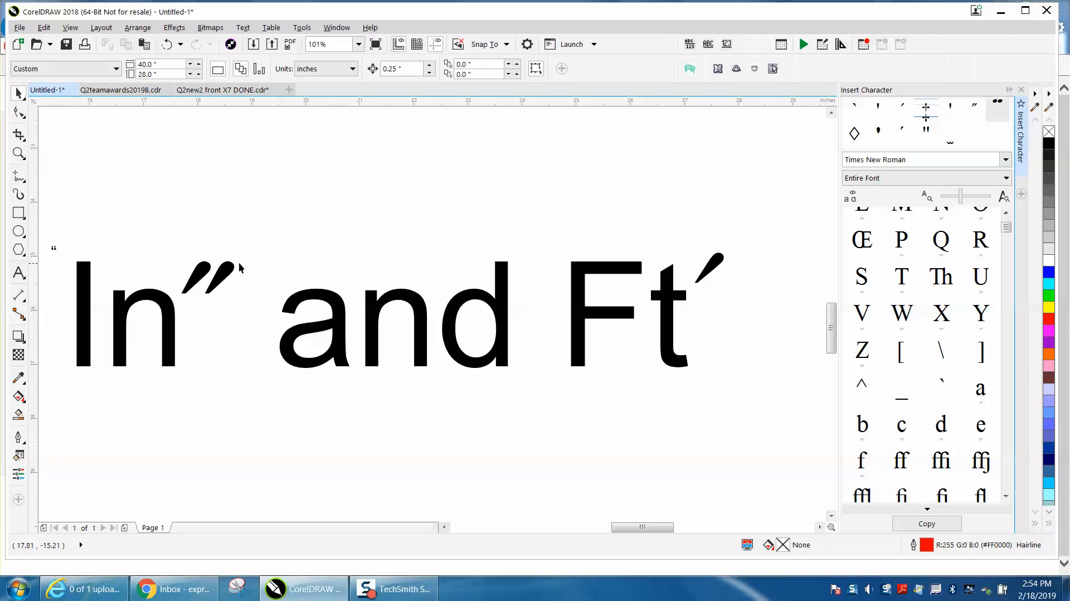
mouse_move(263, 294)
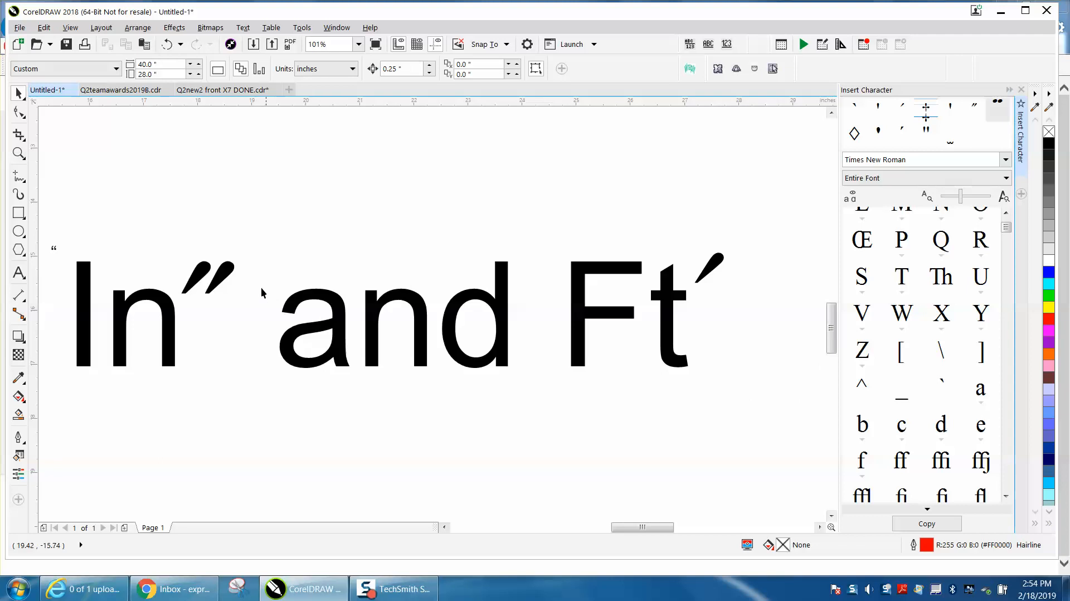
Rotate the inch mark after 'In' and the foot mark after 'Ft' to 32.8°
left_click(215, 277)
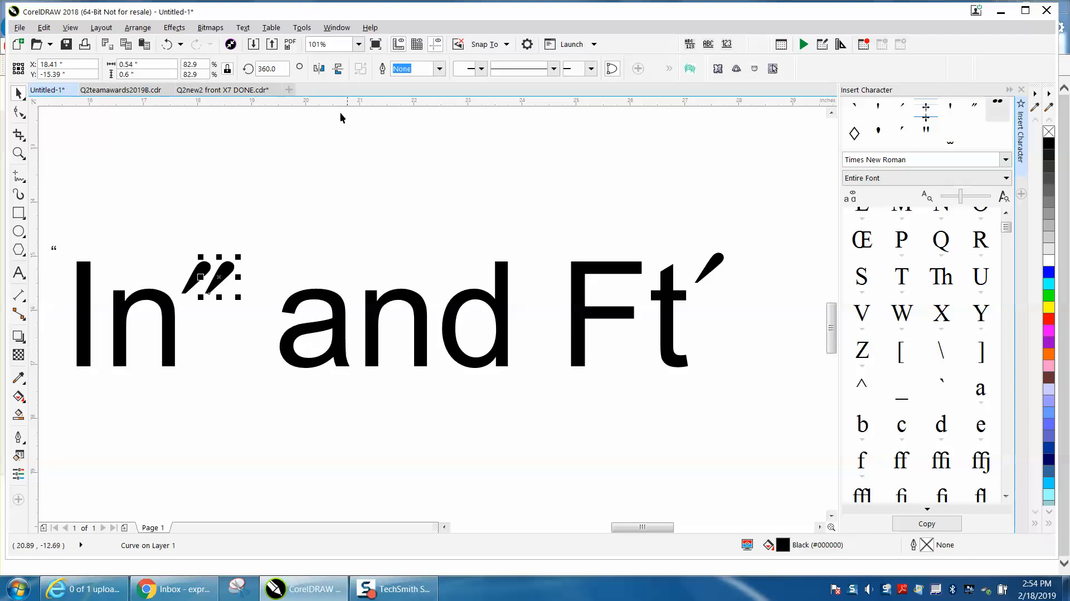
type("3")
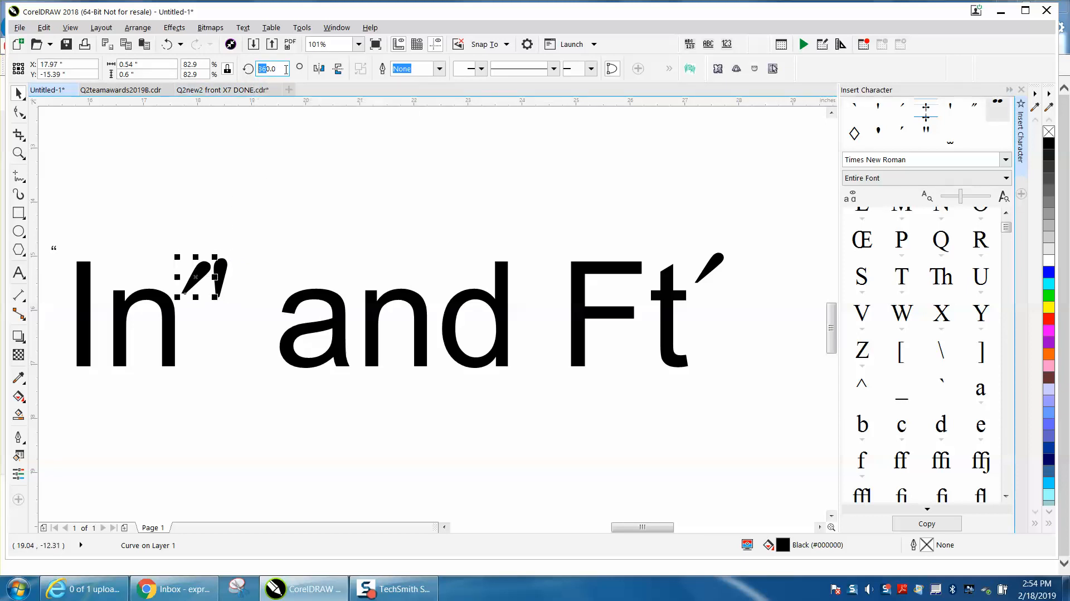
mouse_move(228, 68)
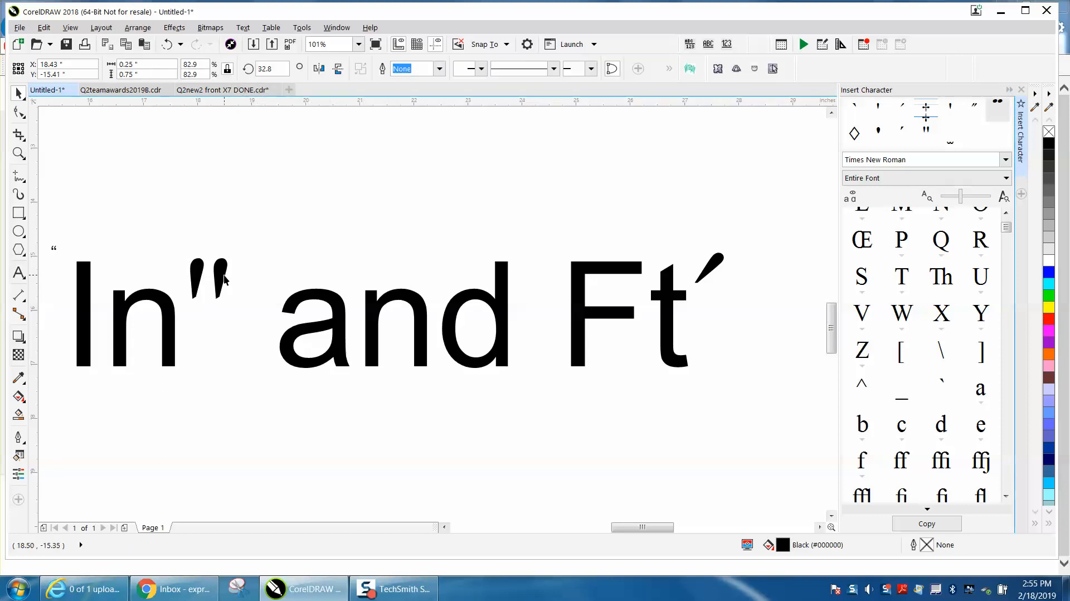
left_click(217, 279)
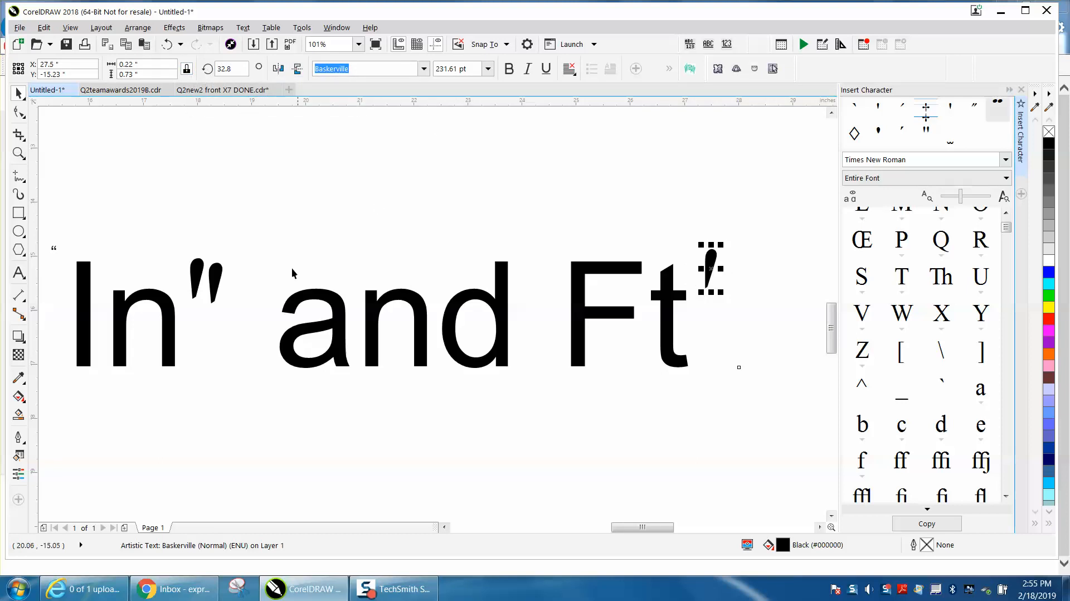
mouse_move(544, 251)
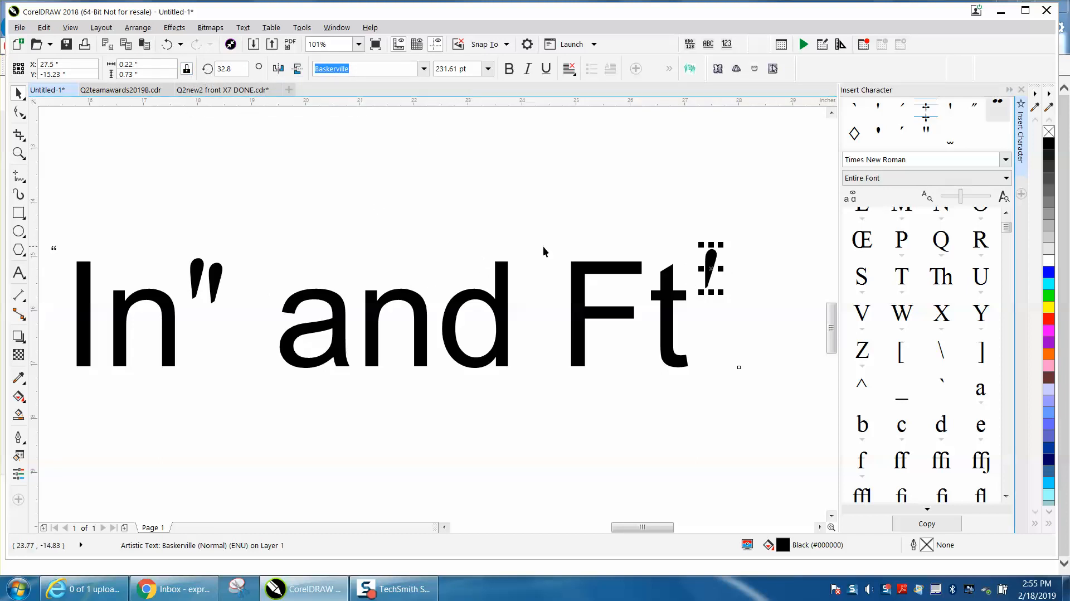
mouse_move(690, 272)
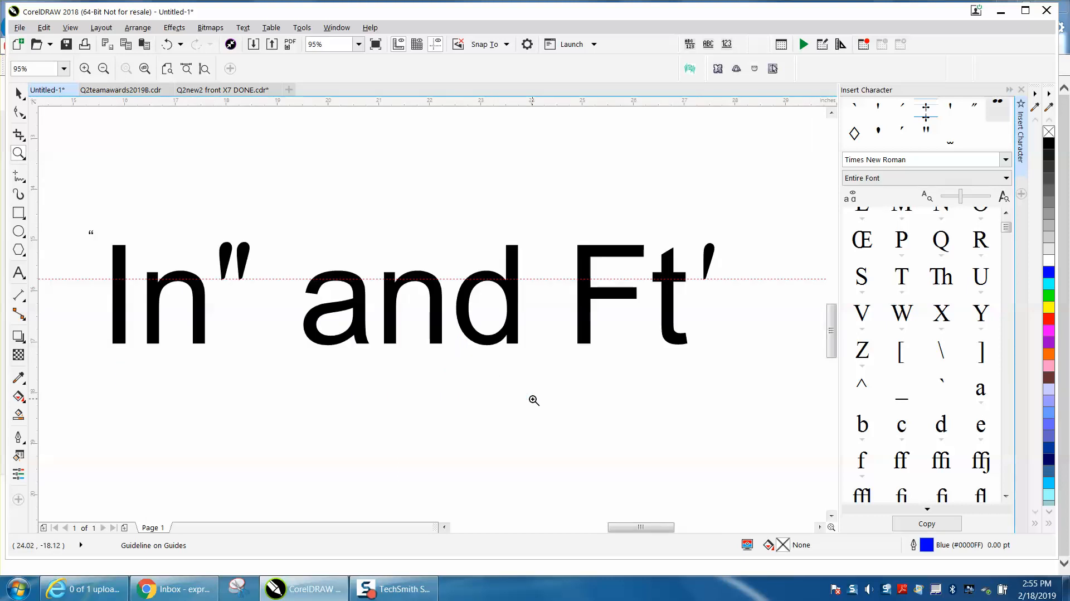
mouse_move(296, 326)
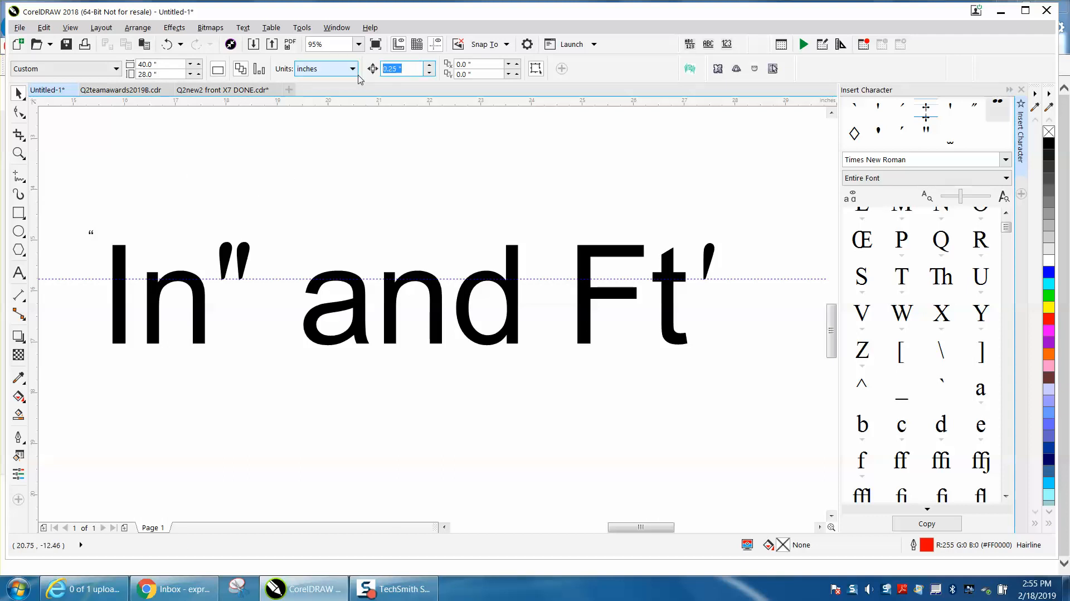
Enter .001 inch as the property bar's nudge distance
type(".001")
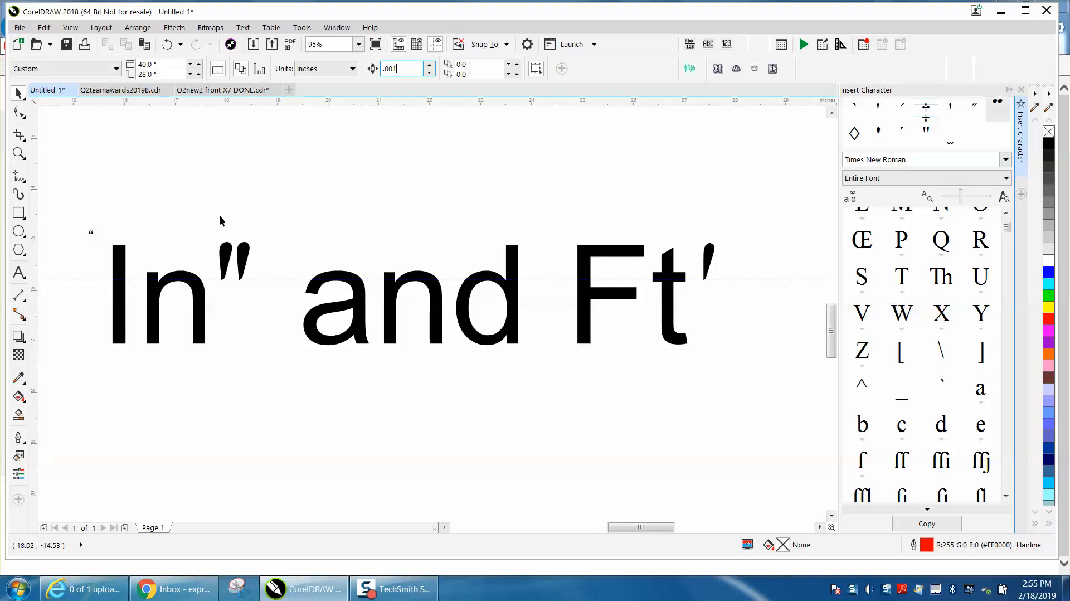
left_click(236, 263)
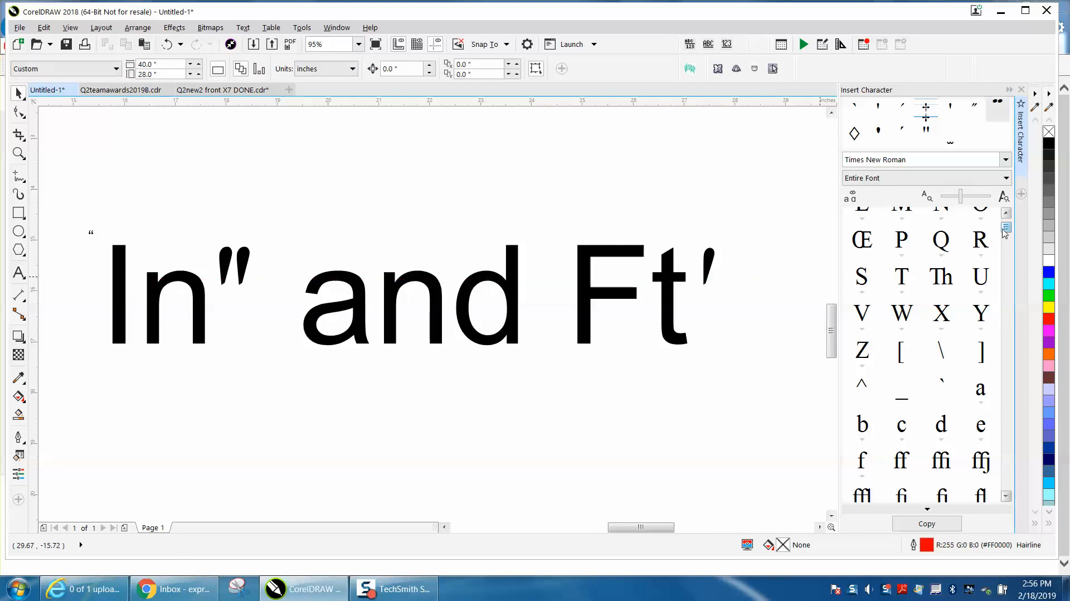
Scroll the Times New Roman character set to the top and pick the straight double quote
scroll("up", 3)
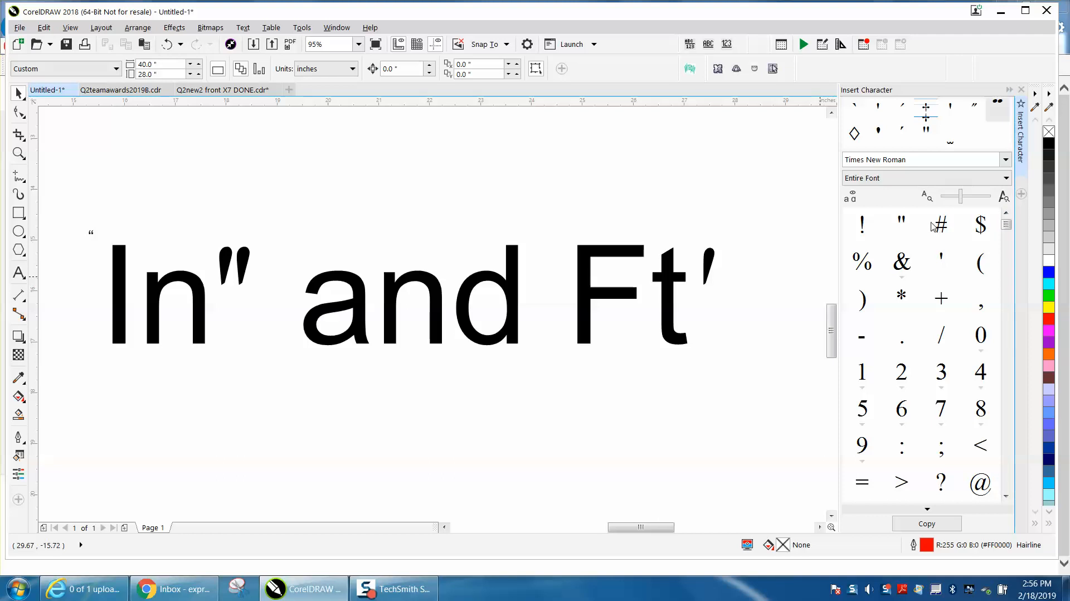
left_click(603, 153)
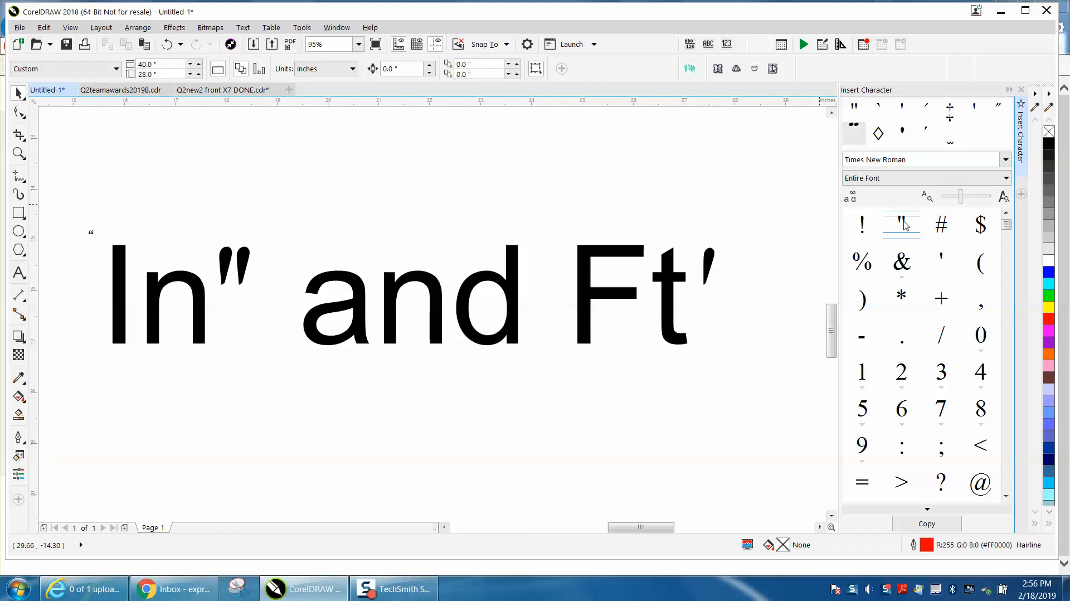
left_click(849, 198)
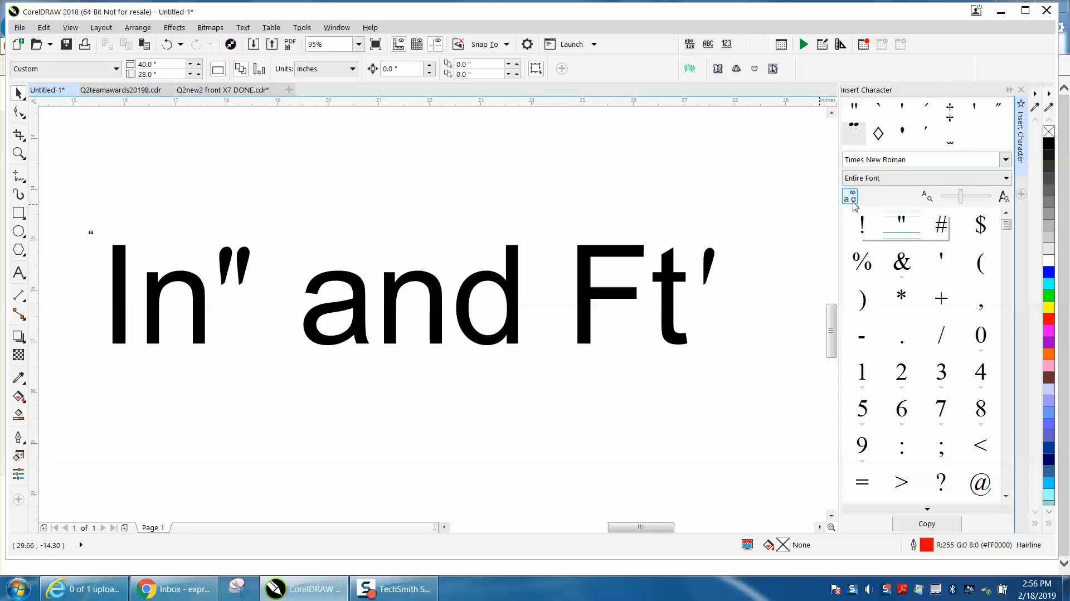
mouse_move(850, 197)
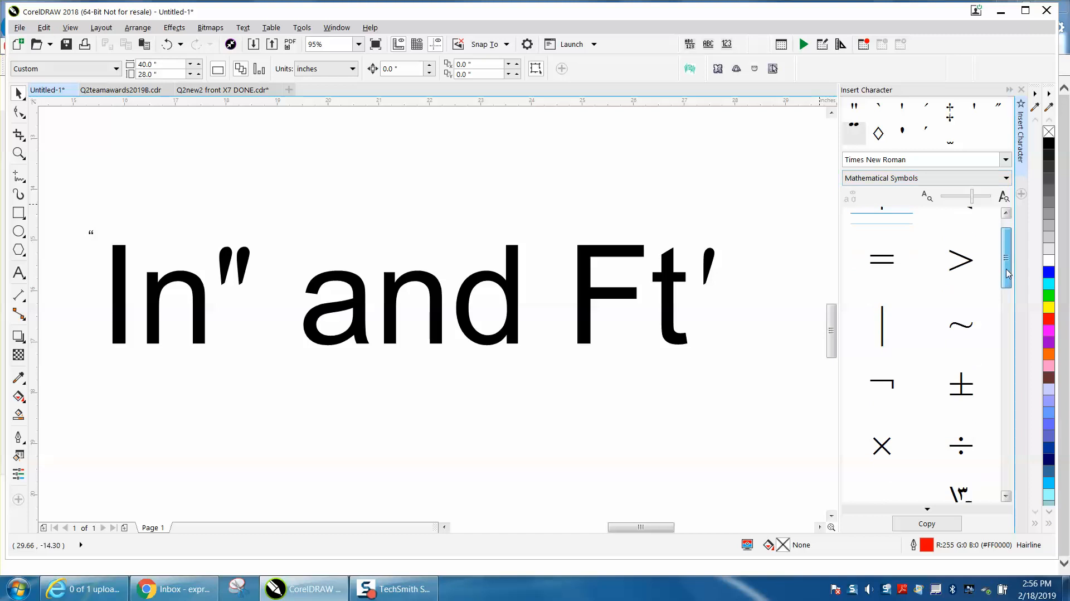
scroll("down", 3)
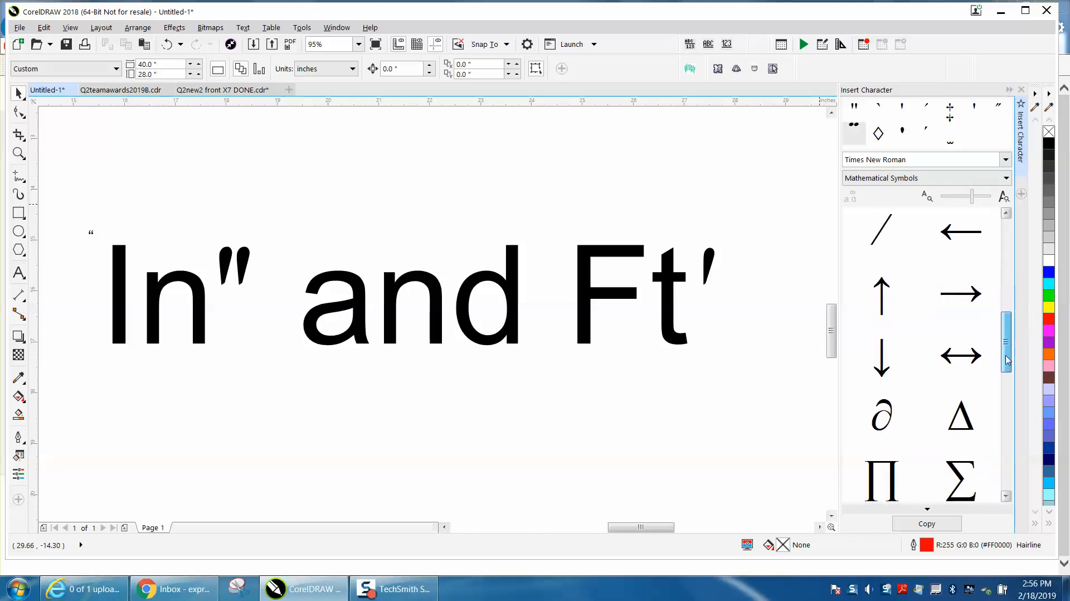
scroll("down", 3)
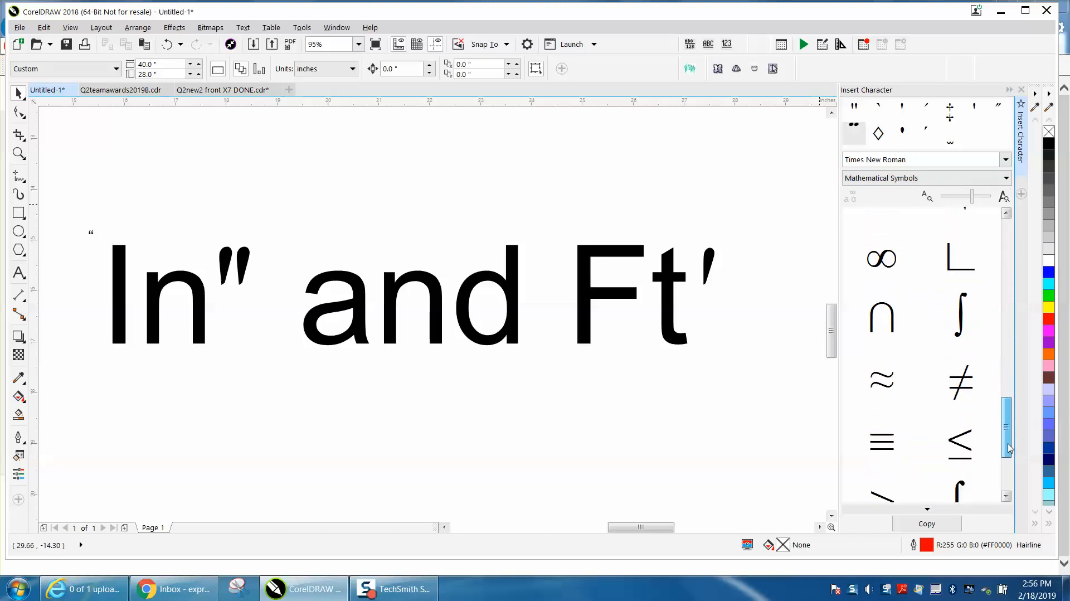